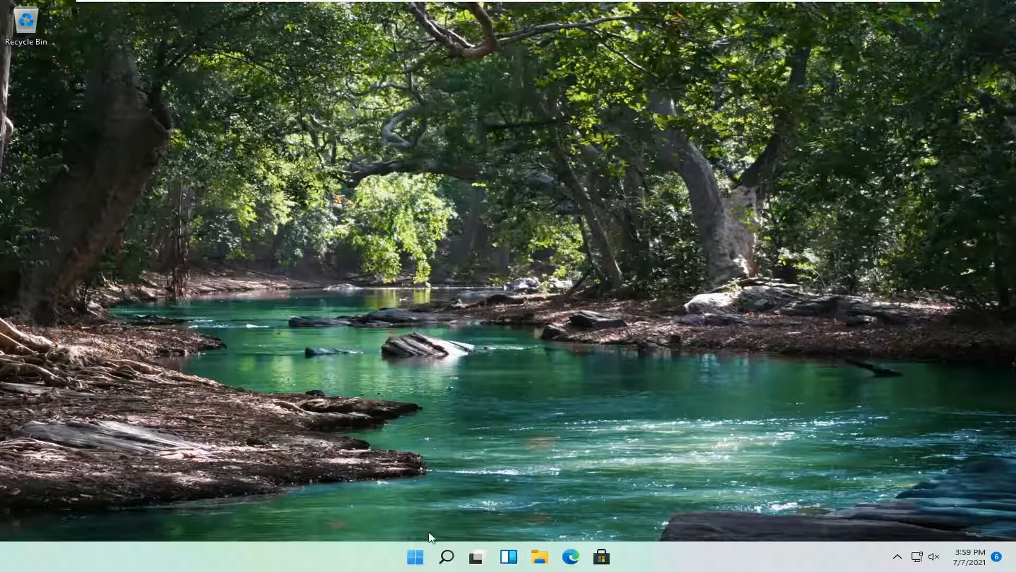
- Open Settings from the Start quick menu and scroll Accessibility to show Narrator
right_click(412, 568)
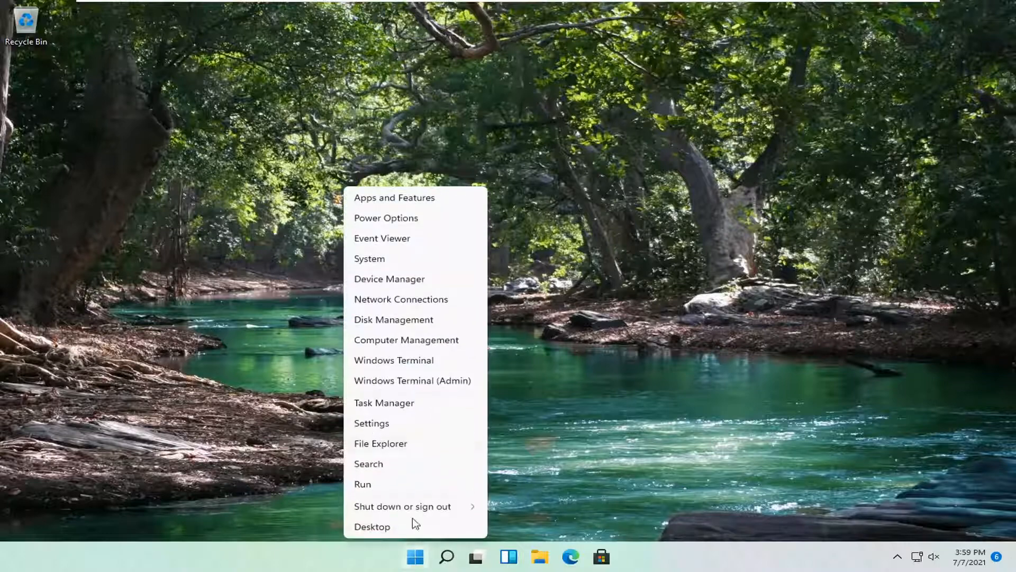
click(372, 526)
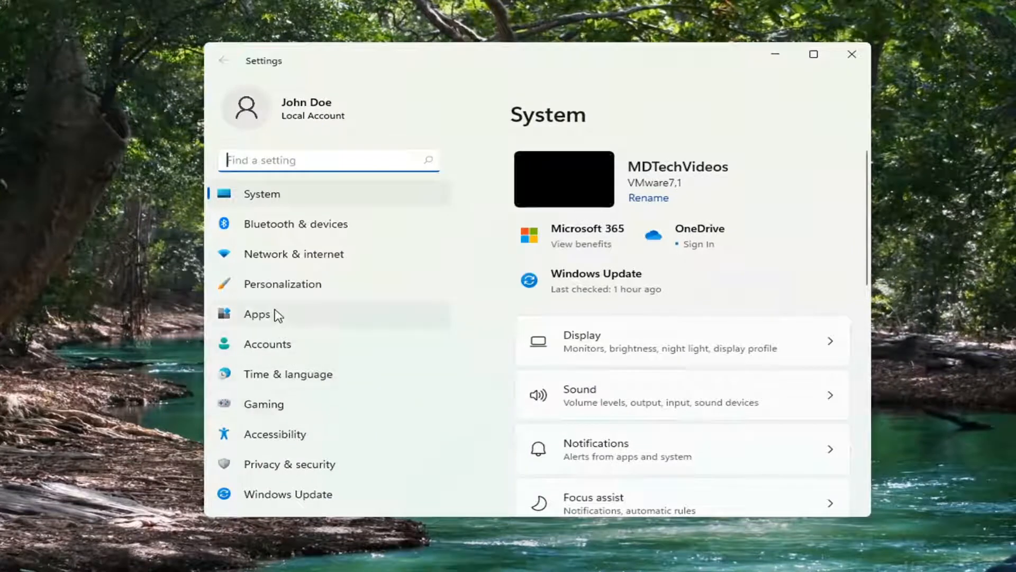
click(275, 434)
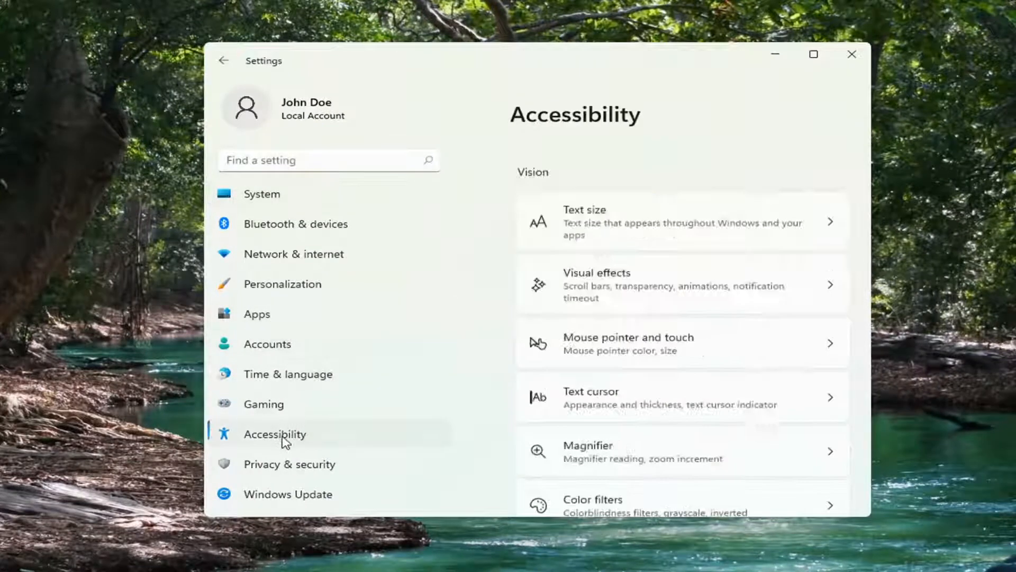
scroll(down, 3)
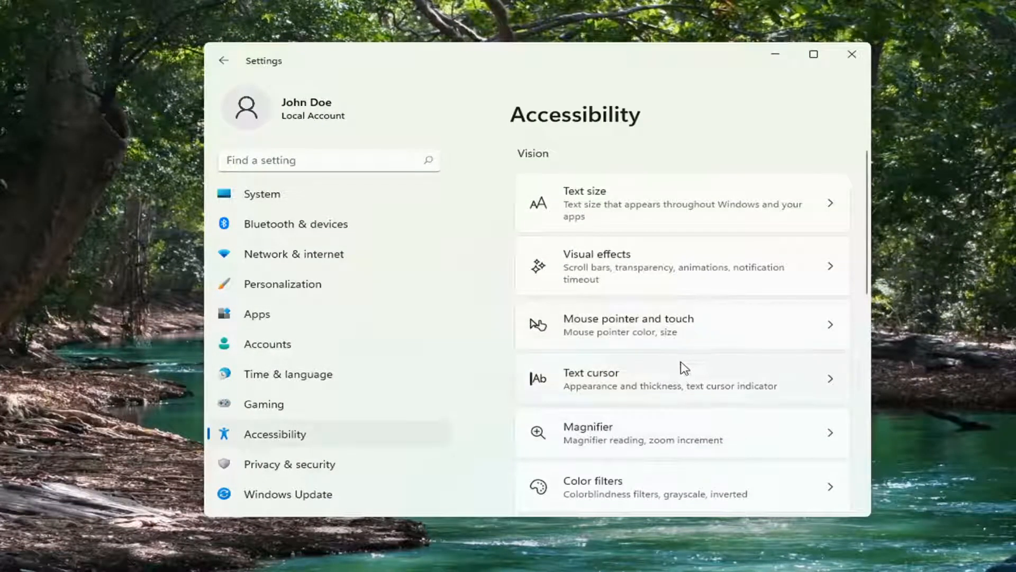
scroll(down, 3)
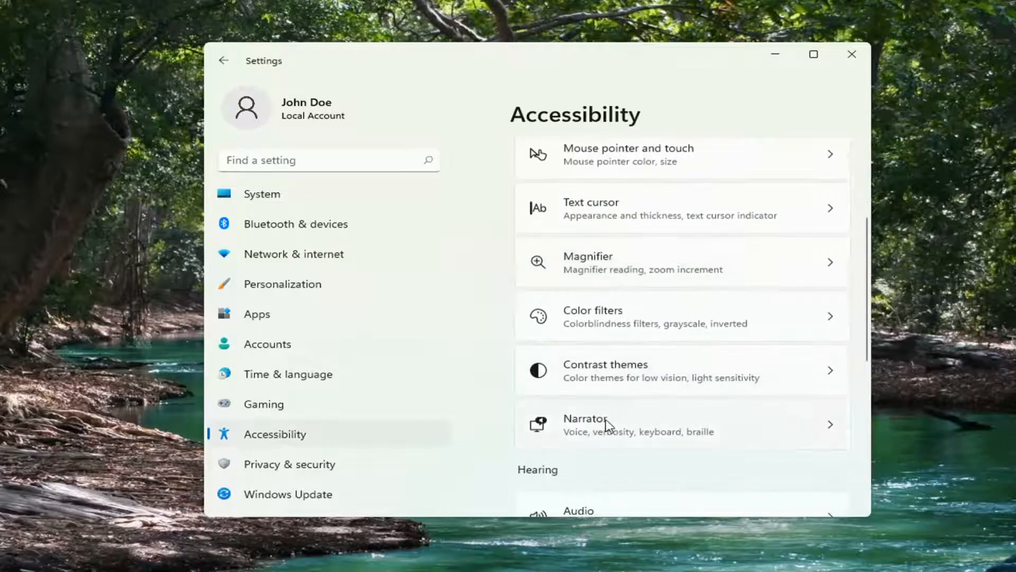
- On the Narrator page, toggle Narrator on, then confirm 'Turn off Narrator' in Heads up
click(606, 424)
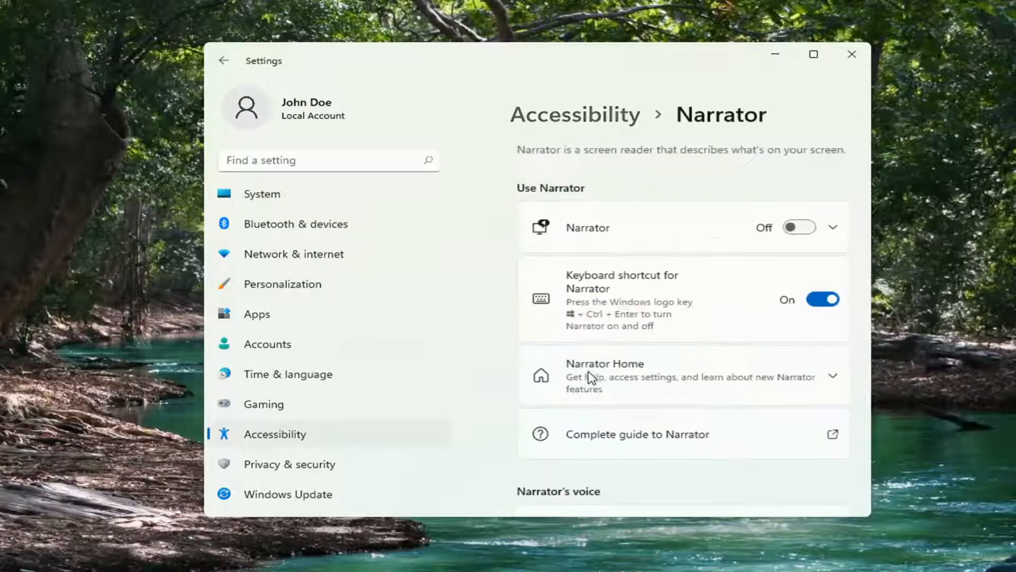
click(800, 227)
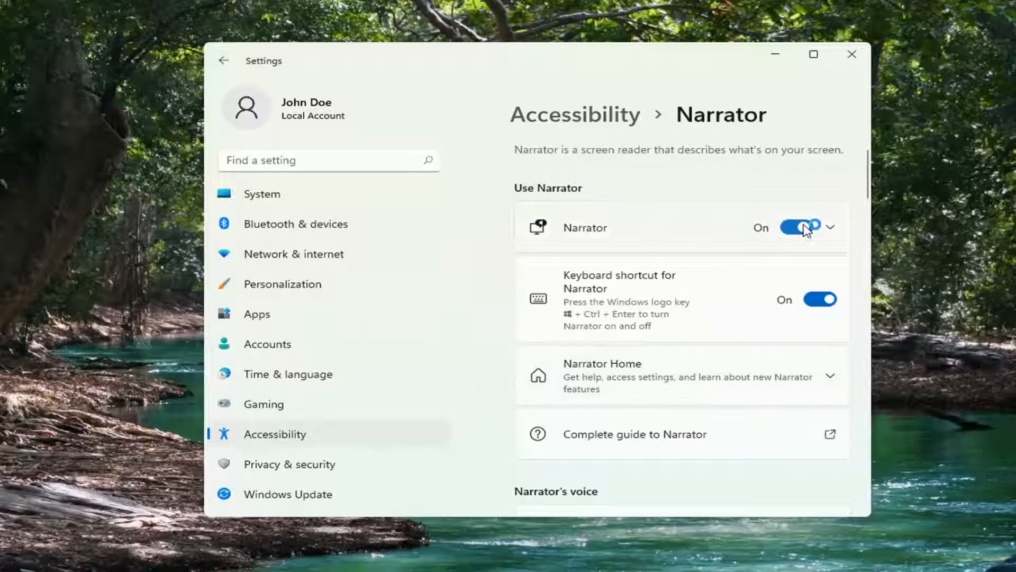
click(802, 227)
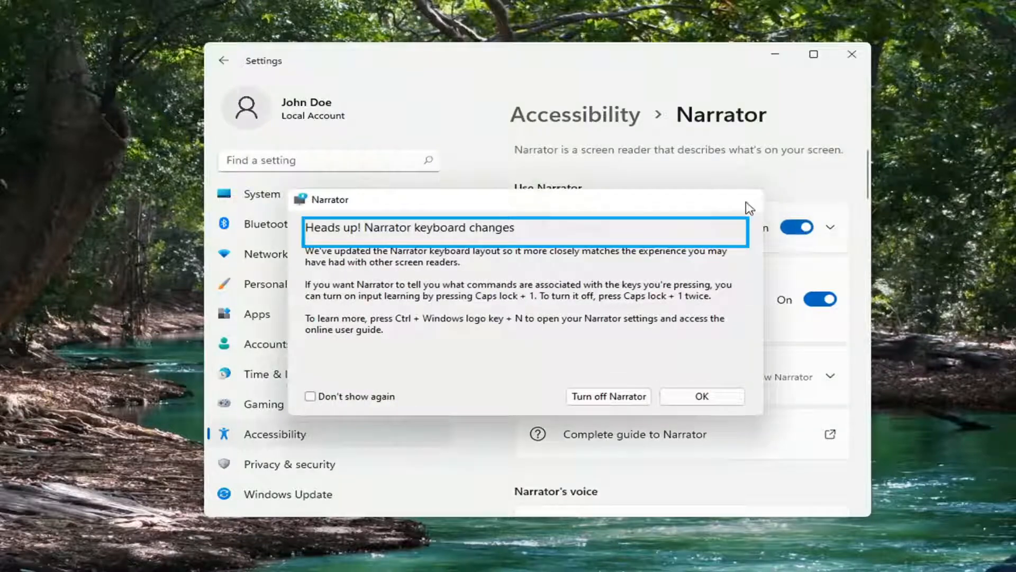
click(608, 397)
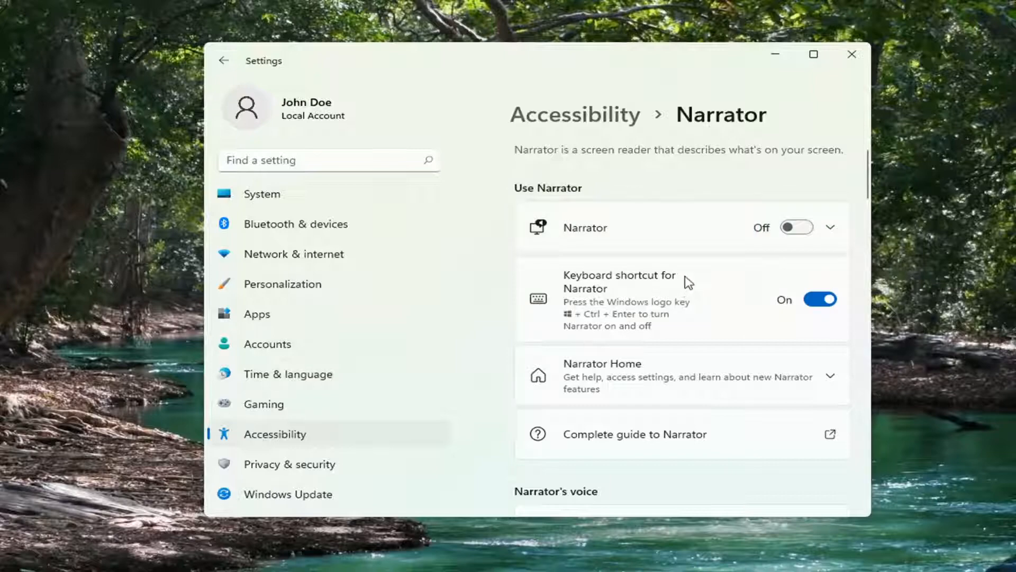
mouse_move(835, 55)
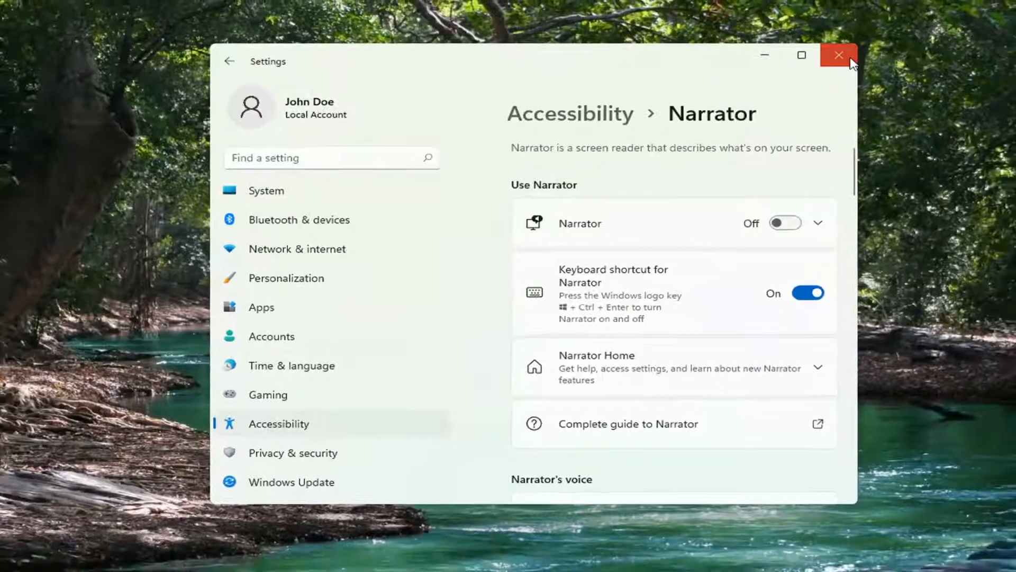
- Close the Settings window from its title bar
click(836, 55)
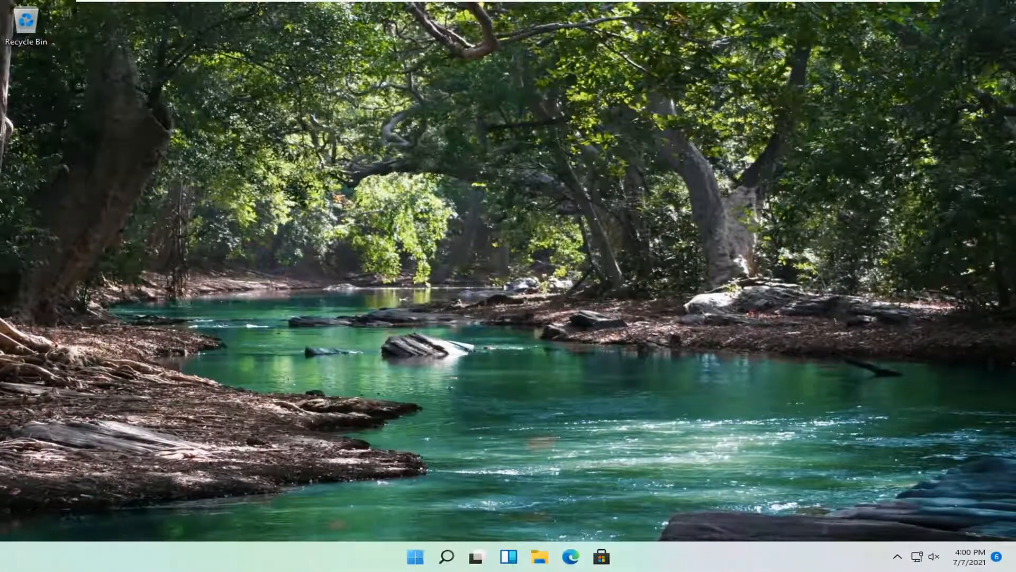